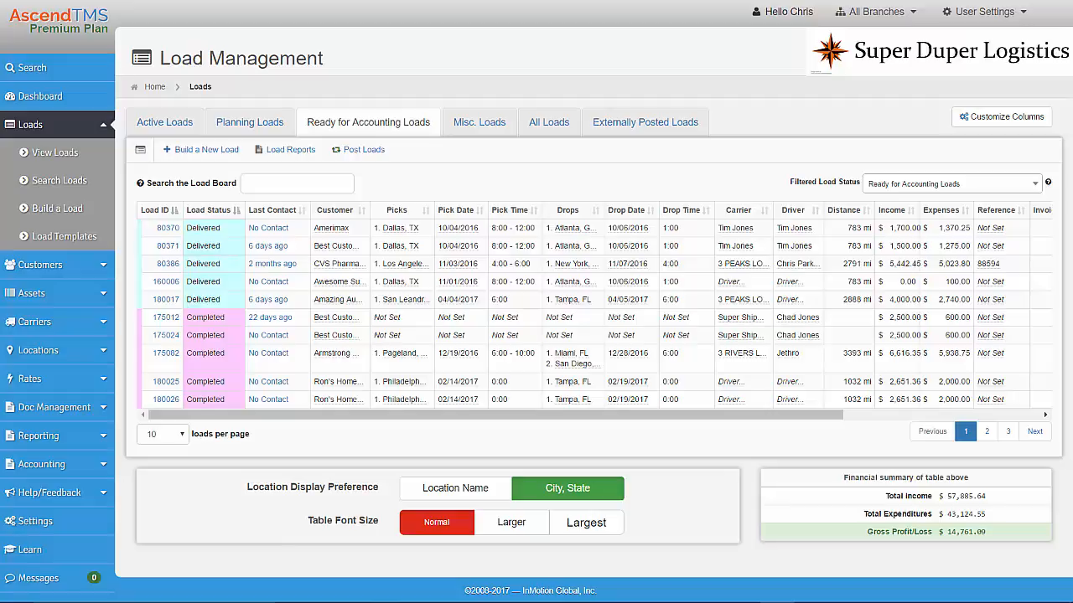
- Go to Accounting Management's Invoices/Bills list from the sidebar
click(61, 520)
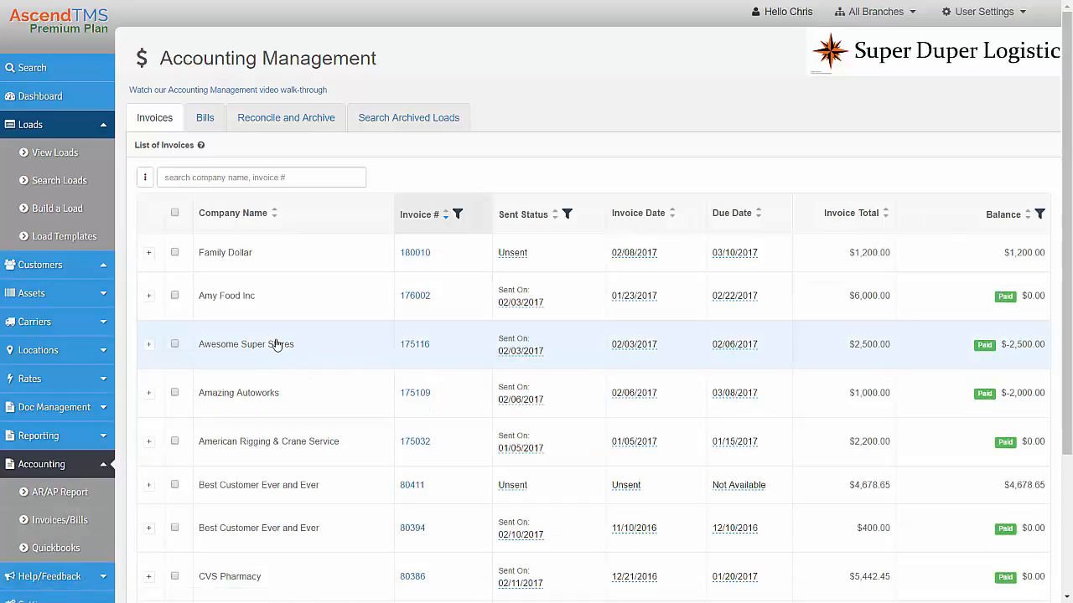
click(415, 251)
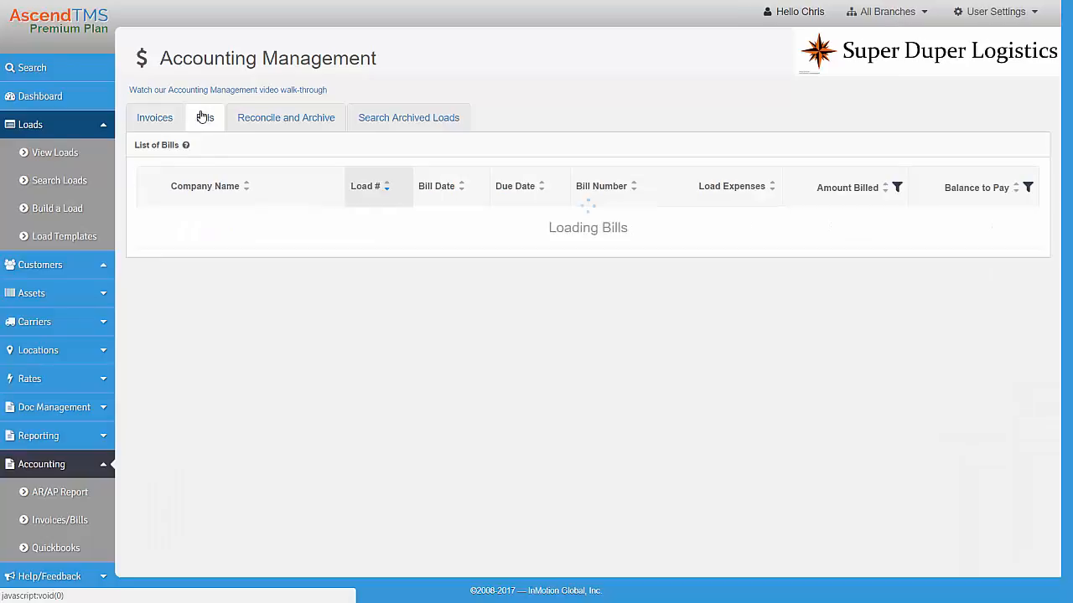
click(204, 117)
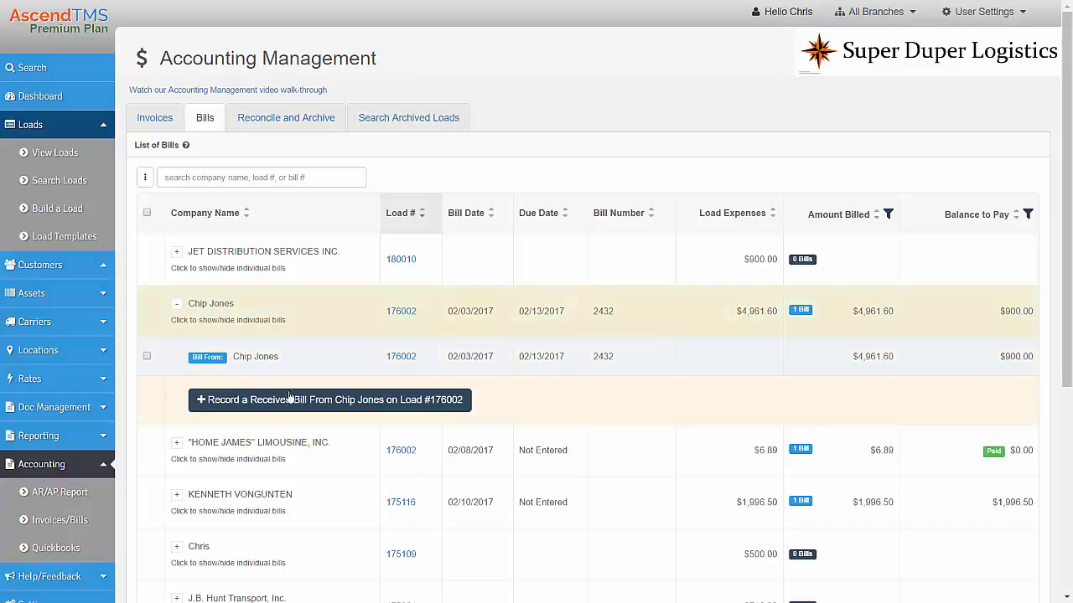
click(328, 399)
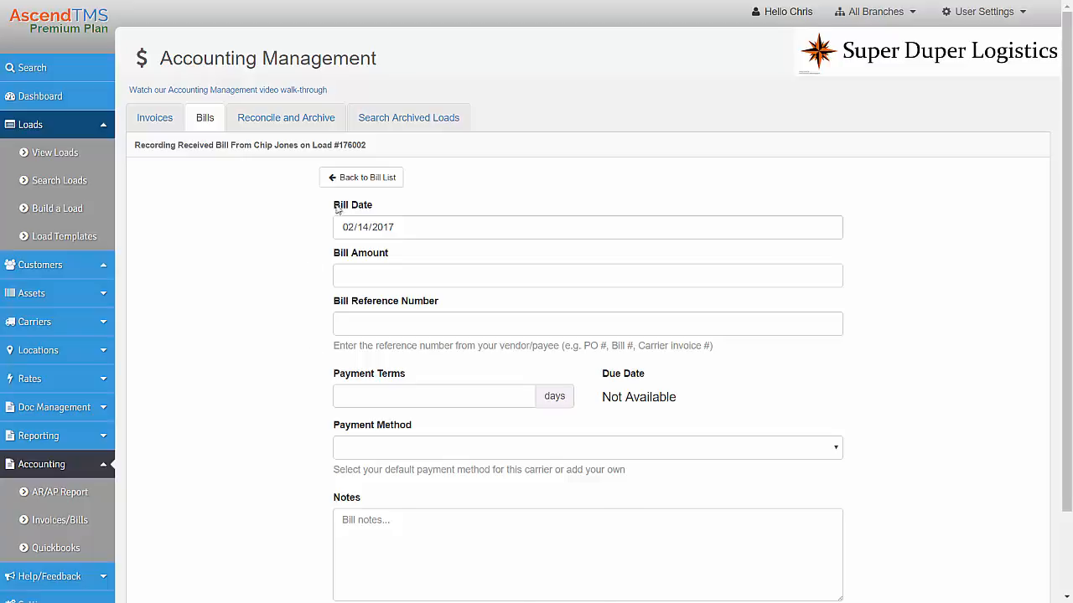
click(154, 118)
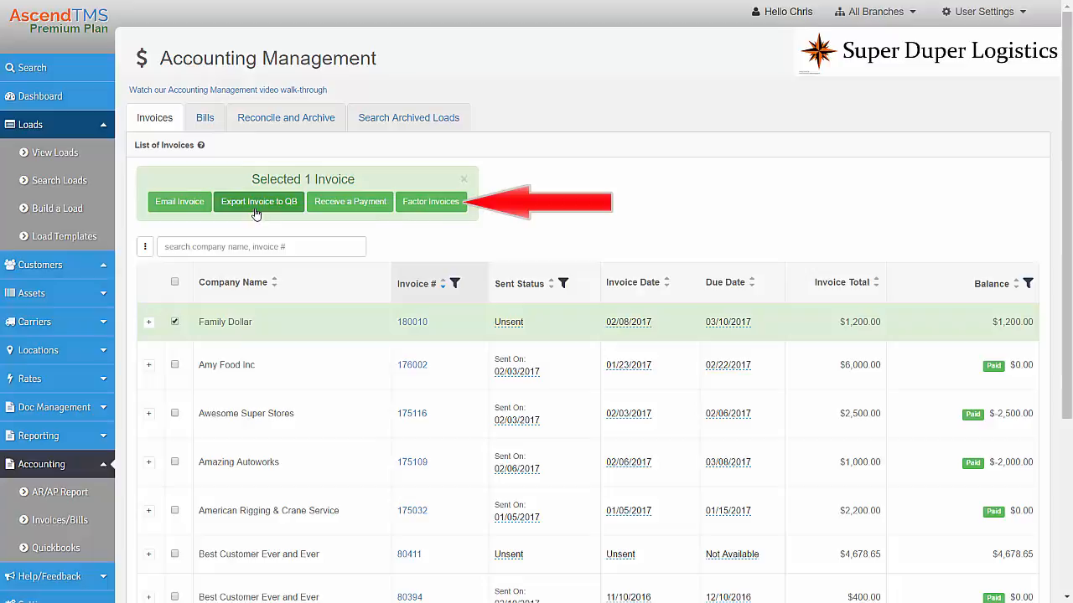
mouse_move(440, 209)
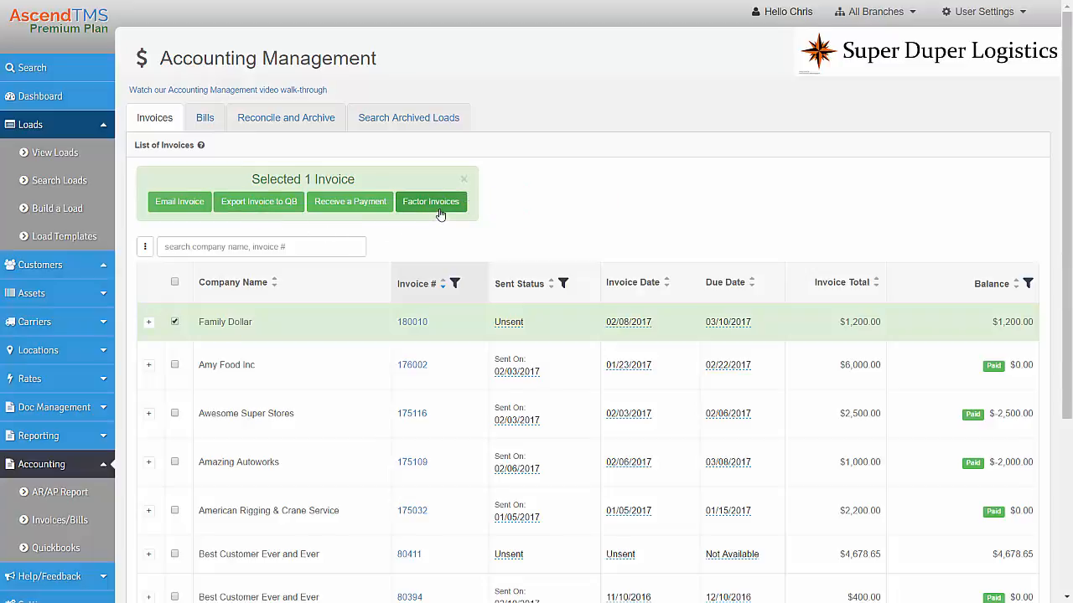
- Show the Reconcile and Archive list of fully paid and settled loads
click(285, 117)
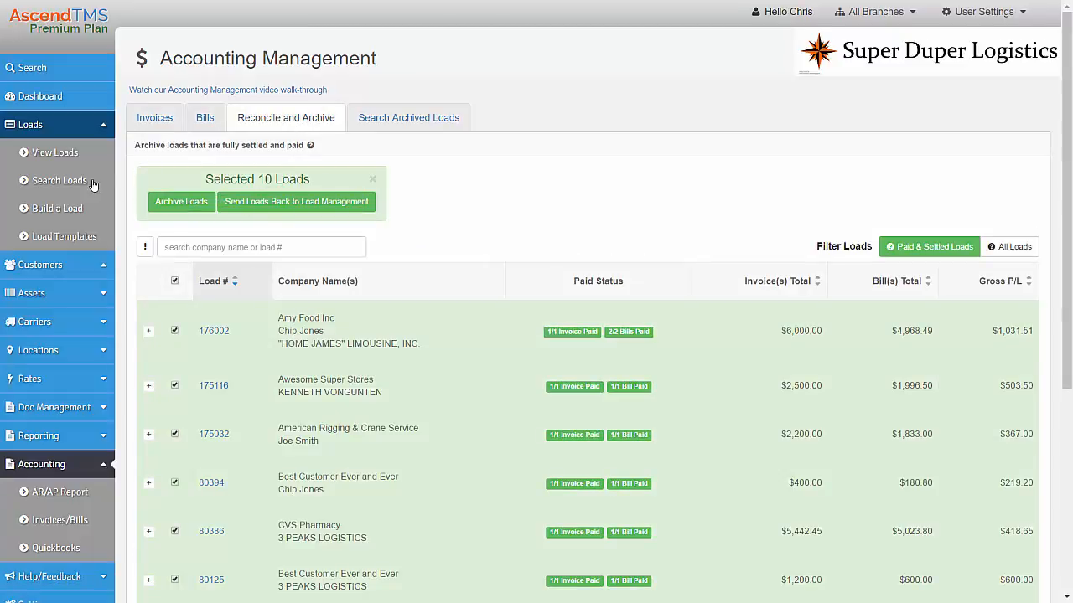
- Return to Load Management's Ready for Accounting Loads list via View Loads
click(56, 153)
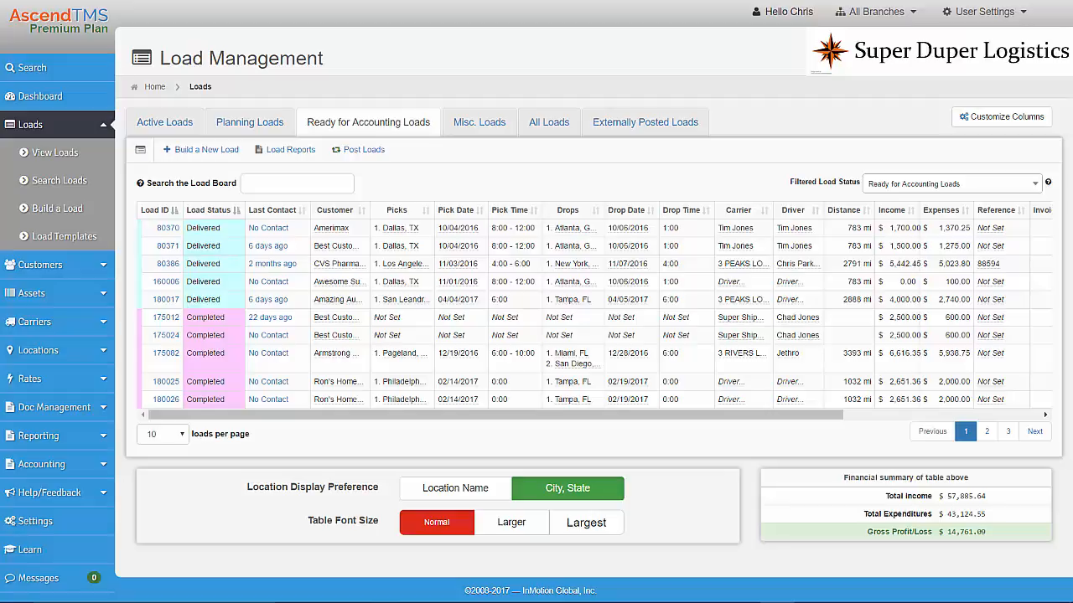
- Bring up load 175012's shortcuts and enter its Load Basics page via Edit Load
click(164, 316)
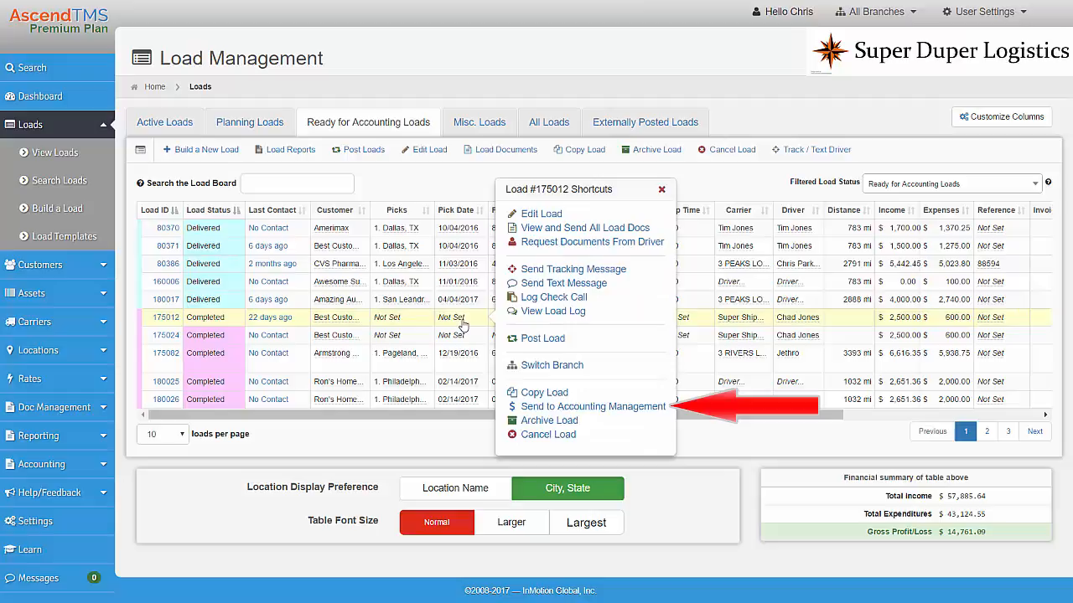
click(540, 215)
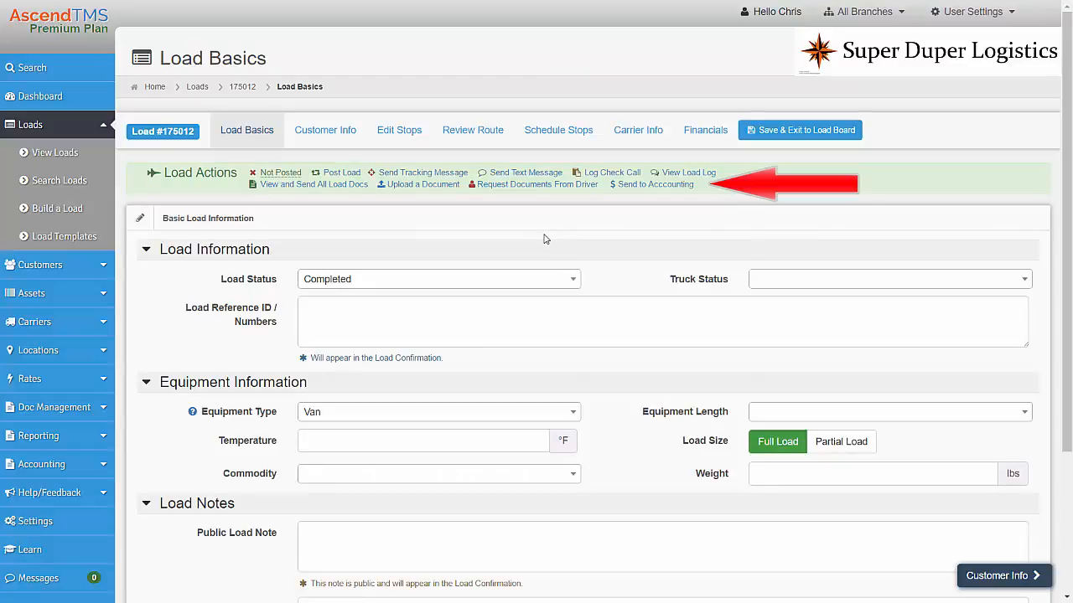
- Send the load to accounting and view load 180010's Financials with income and expenses
click(704, 131)
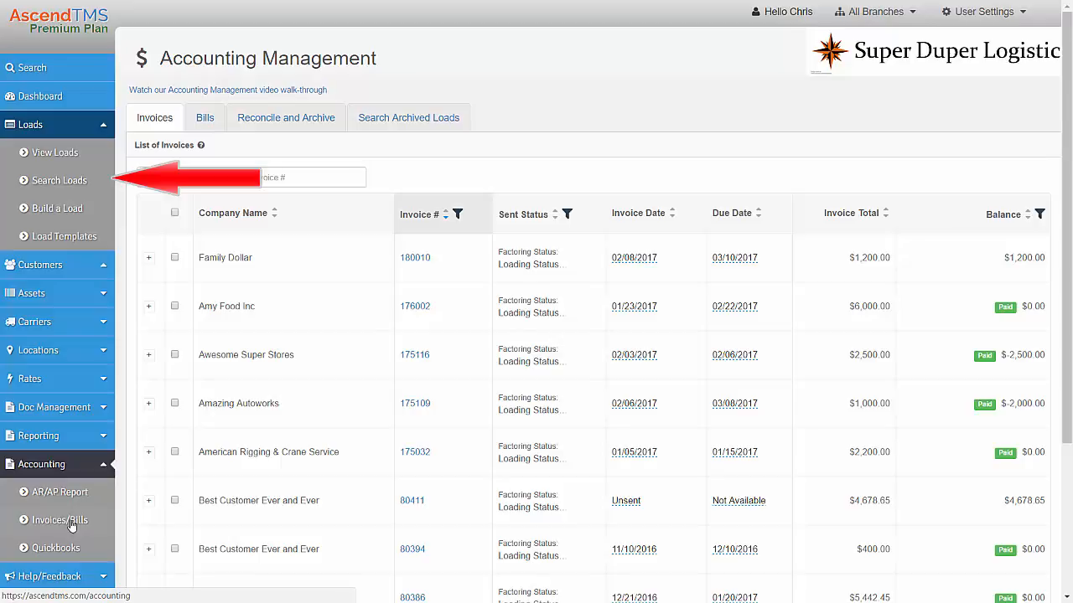
click(416, 258)
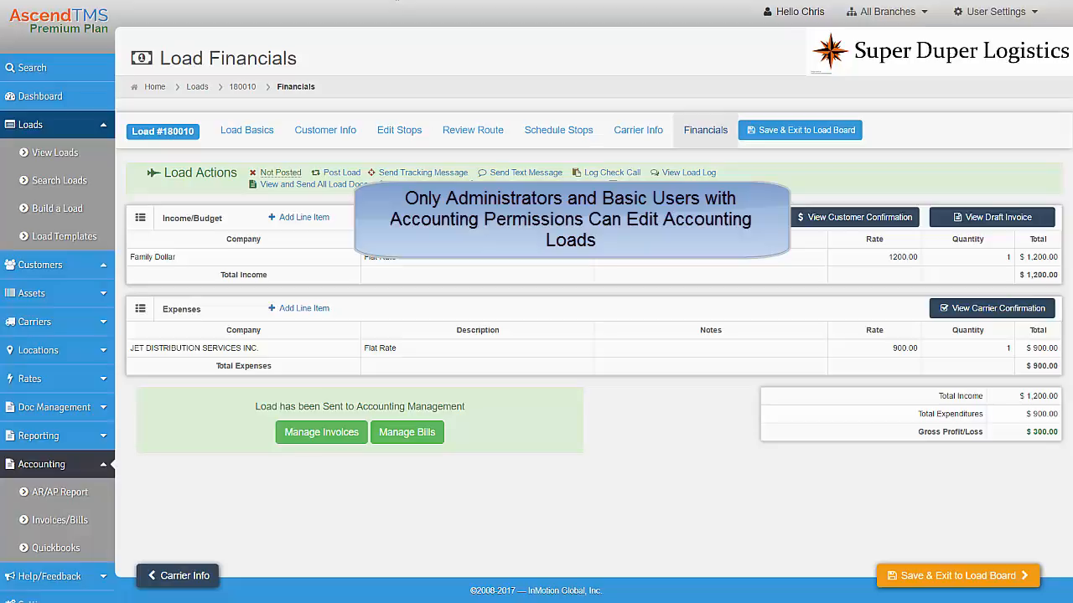
mouse_move(429, 403)
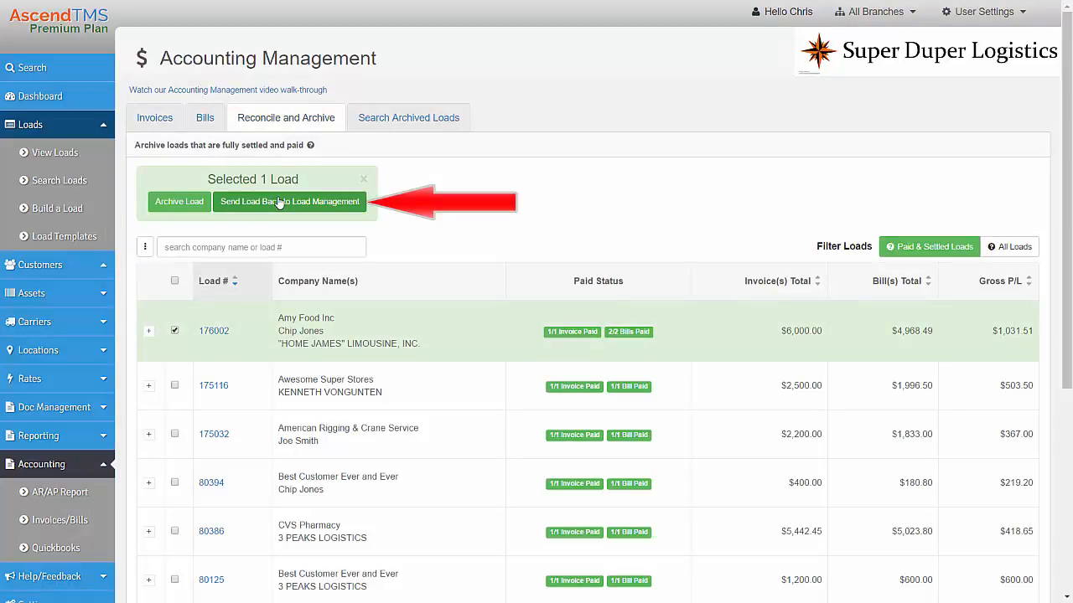
- Send the selected load 176002 back to Load Management from Reconcile and Archive
click(154, 118)
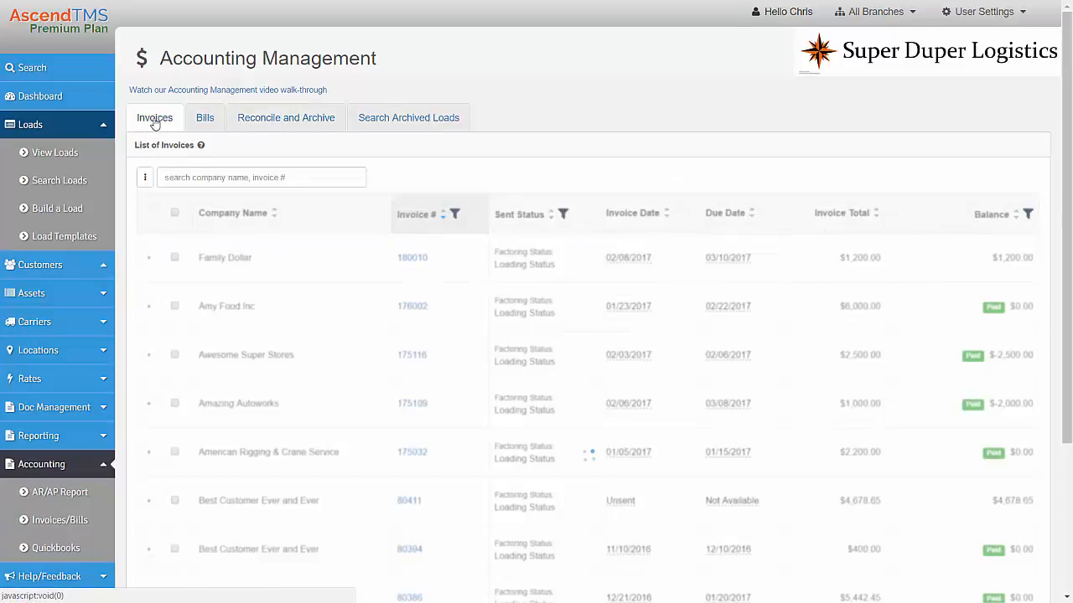